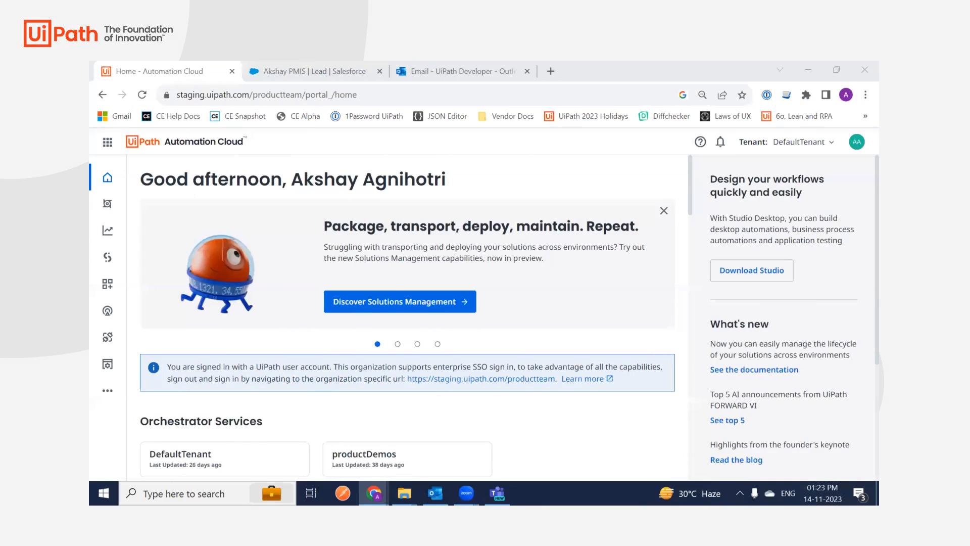
mouse_move(755, 163)
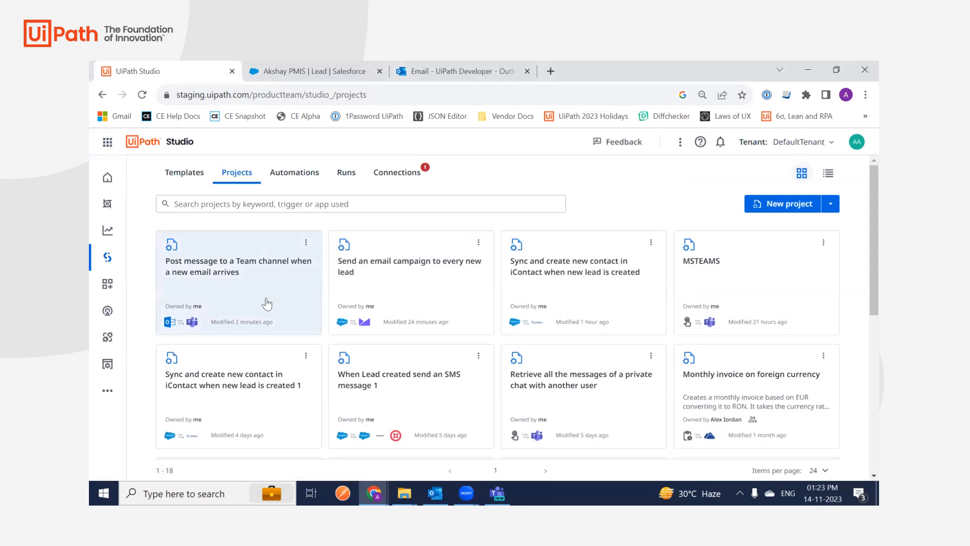
- Open the 'Post message to a Team channel when a new email arrives' project and expand its Email Received trigger
click(238, 266)
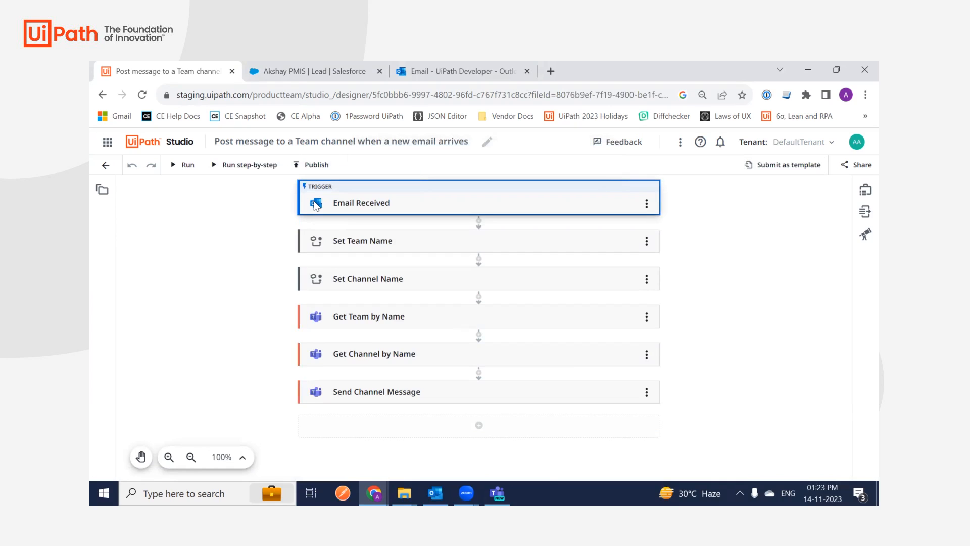
click(361, 203)
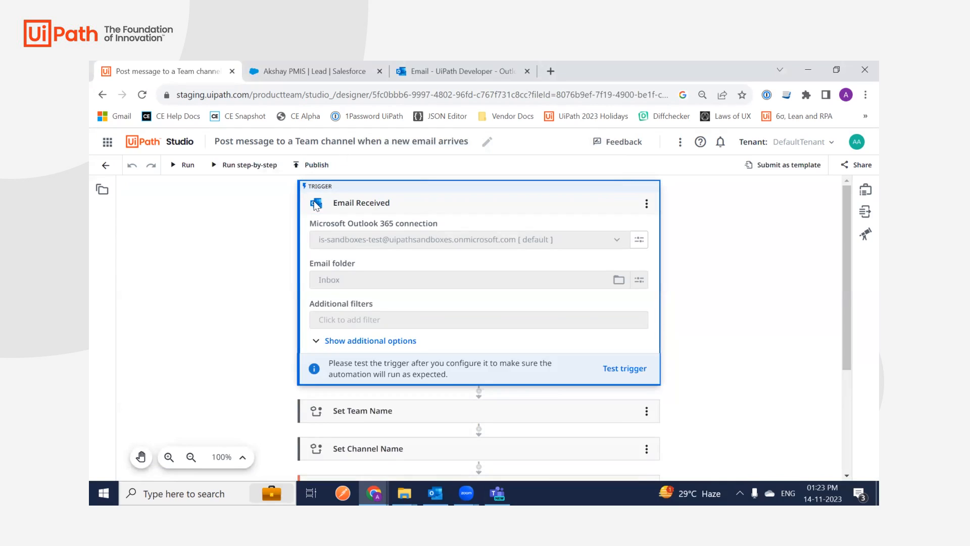
mouse_move(404, 241)
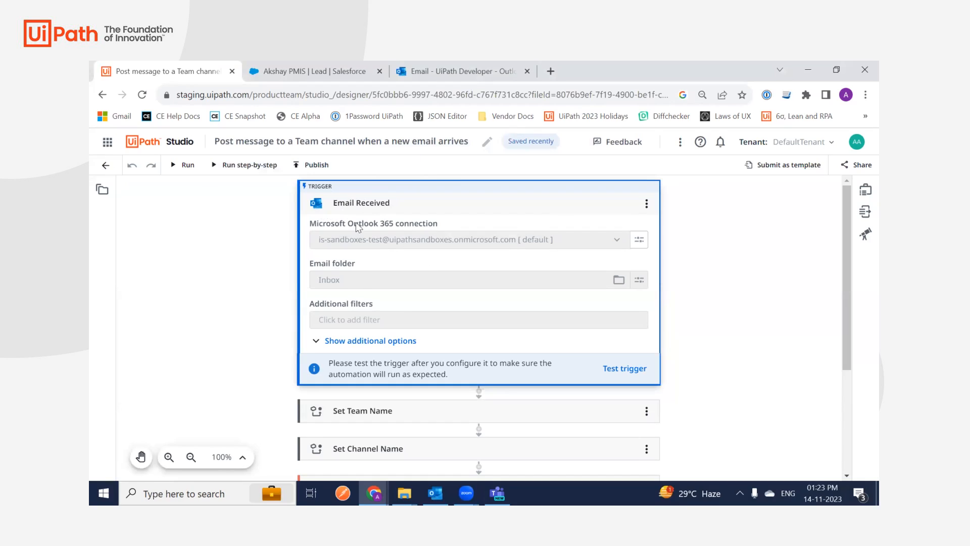
mouse_move(396, 248)
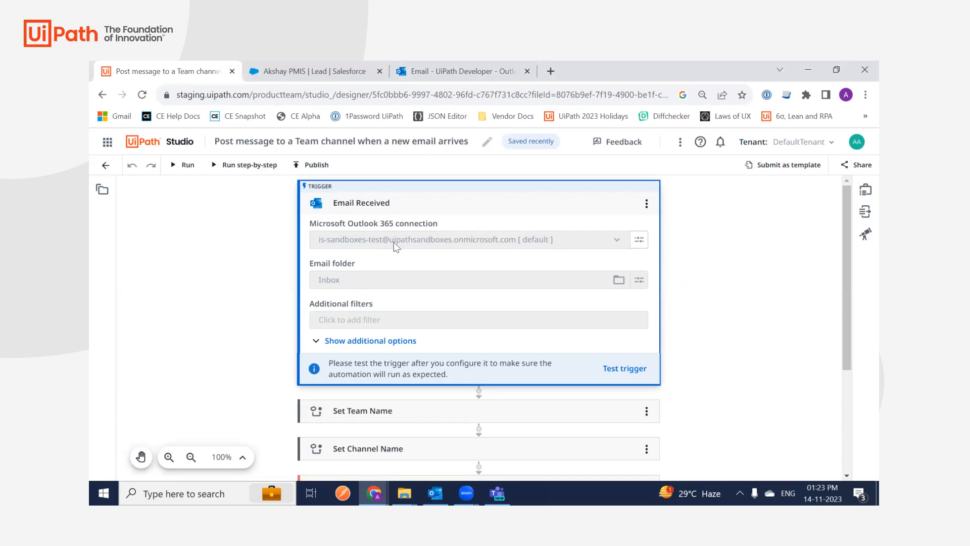
mouse_move(394, 242)
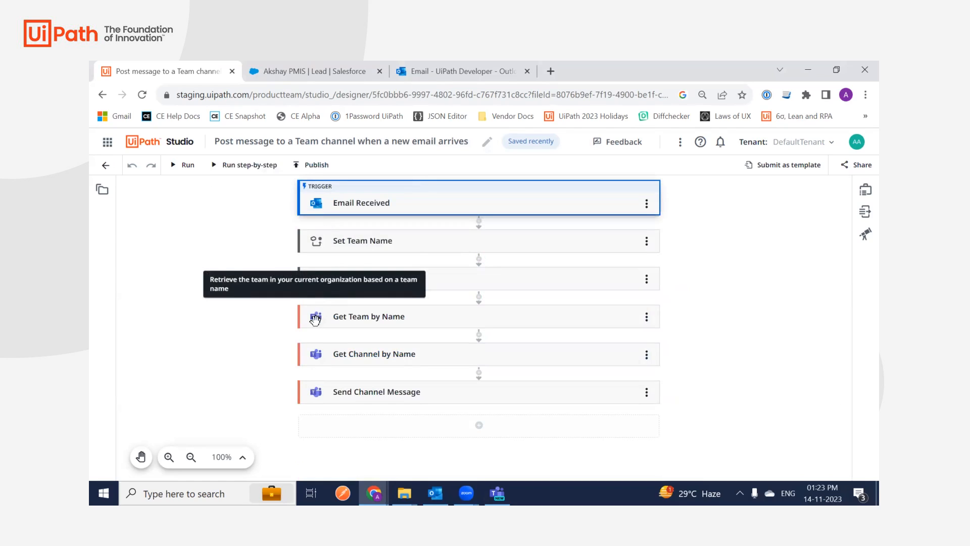
click(369, 316)
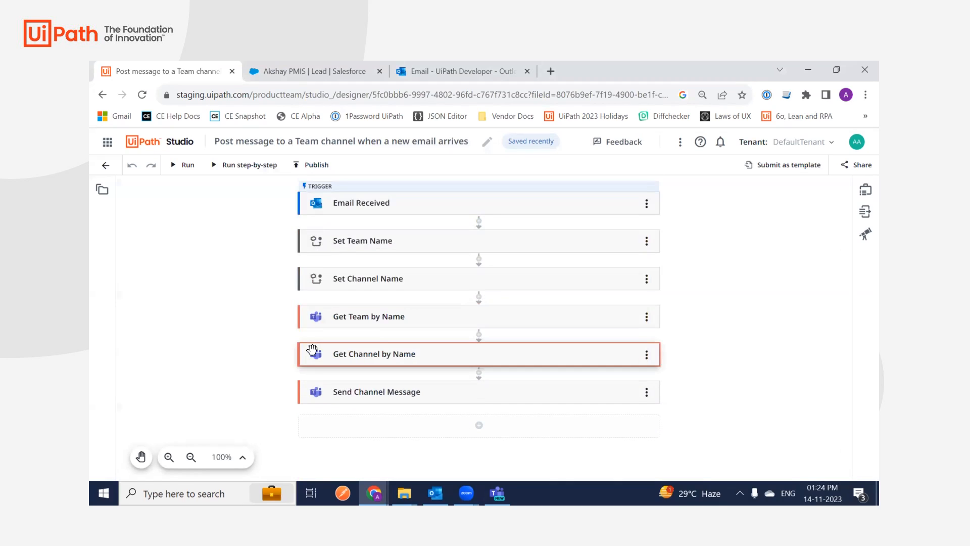
click(373, 354)
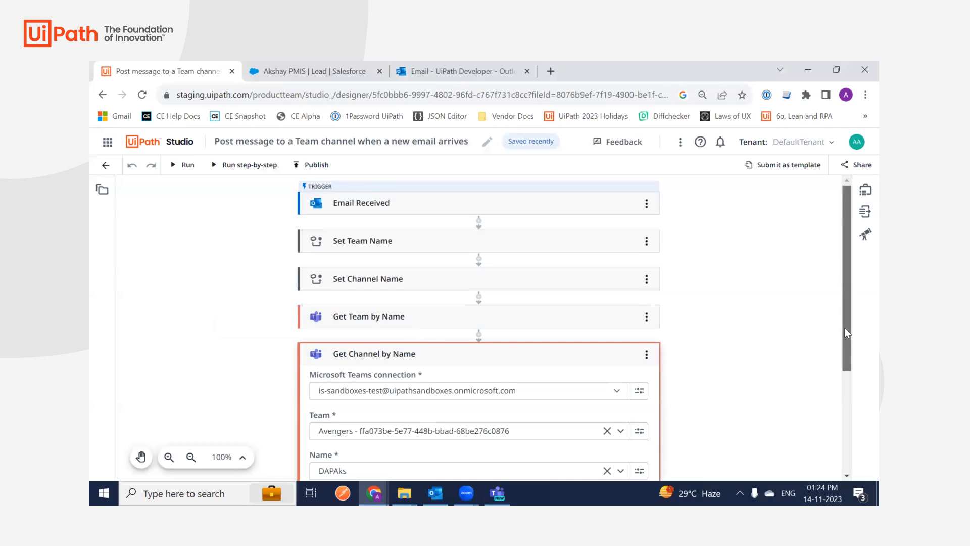
scroll(down, 3)
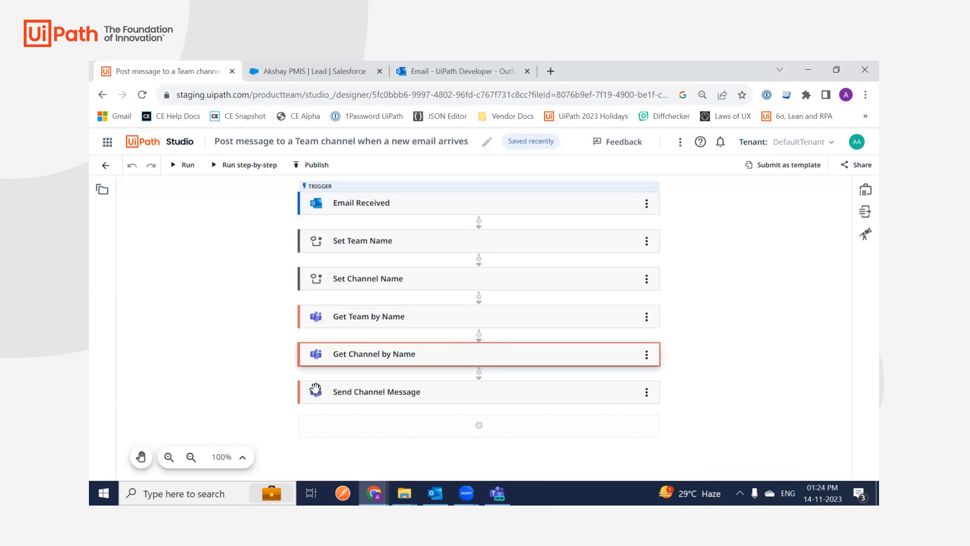
- Review Send Channel Message's Team, Channel and Message body, then reopen the Email Received trigger
click(376, 391)
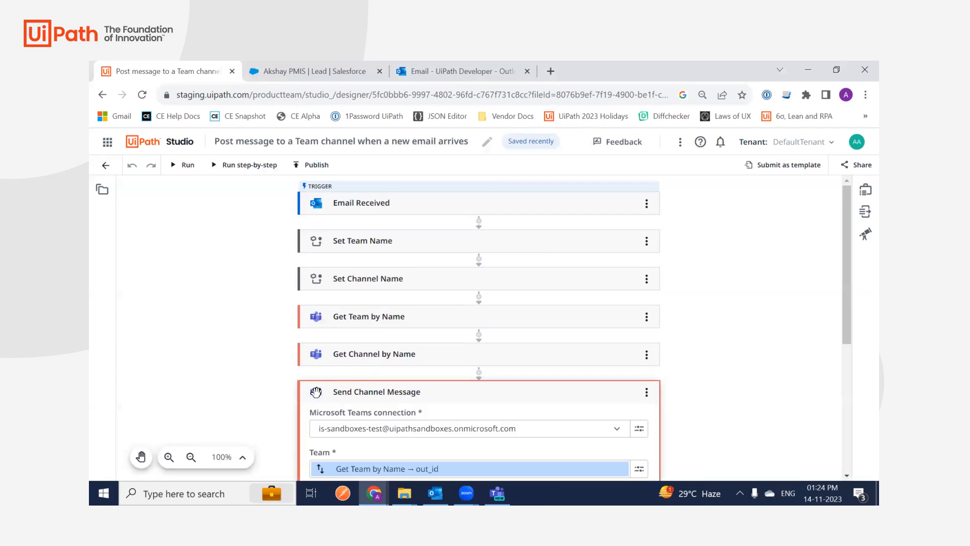
scroll(down, 3)
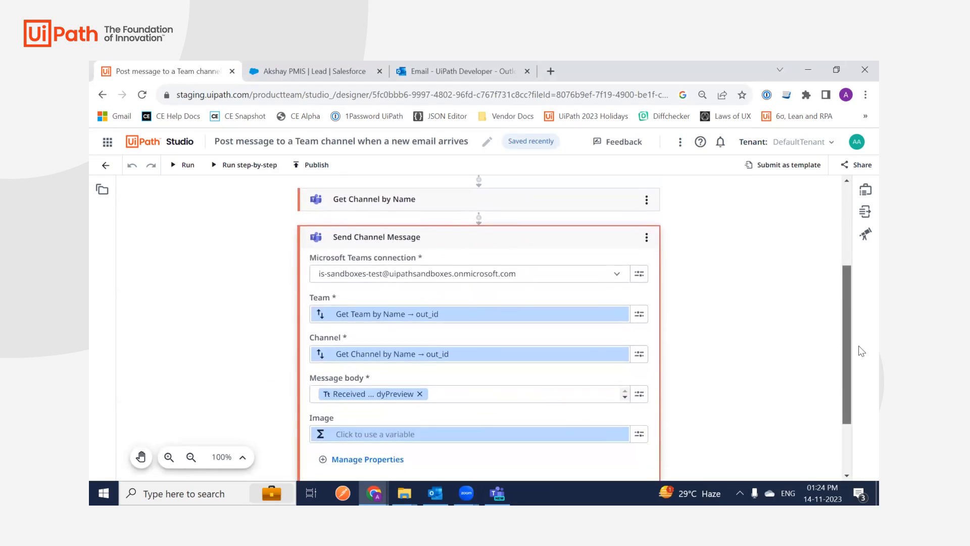
scroll(down, 3)
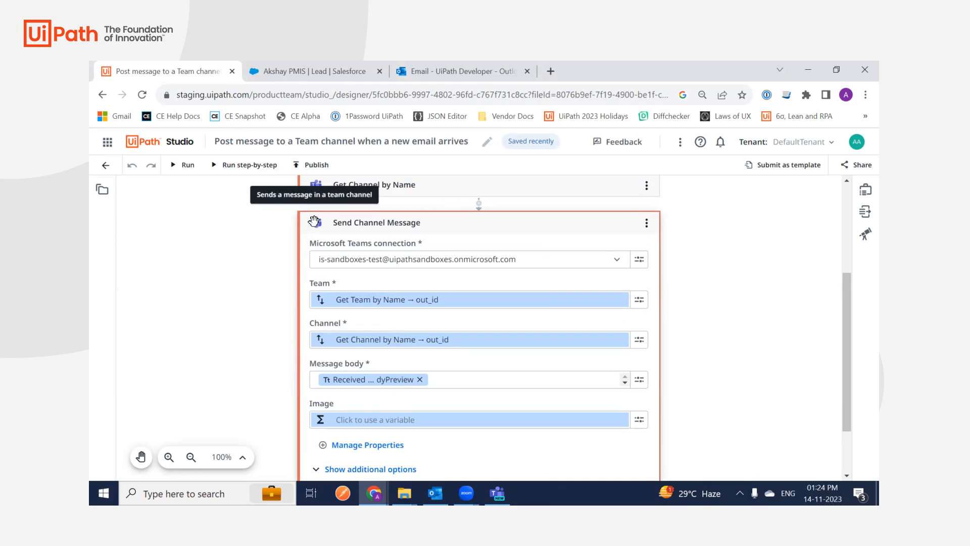
click(315, 222)
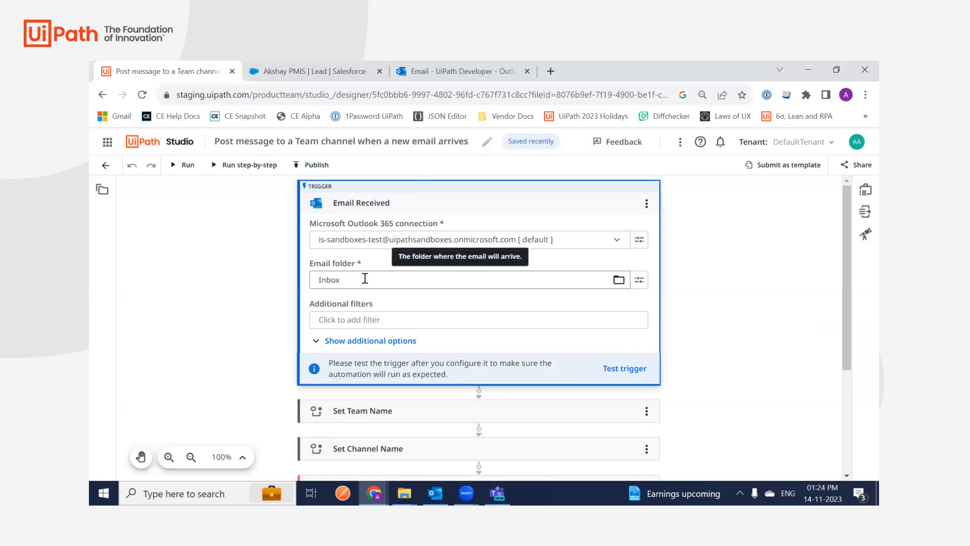
- Draft a 'Body contains test' email filter, discard it, and return to the designer
click(478, 320)
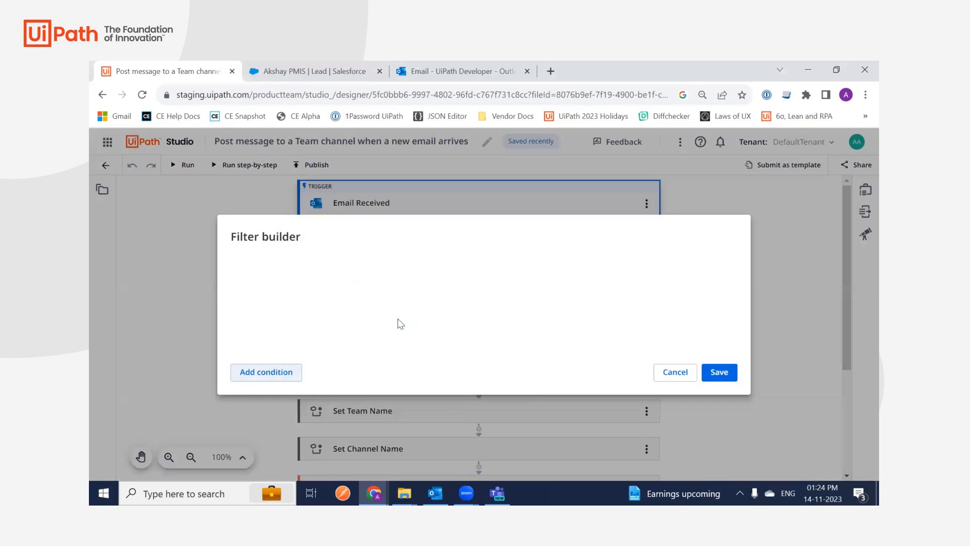
click(265, 372)
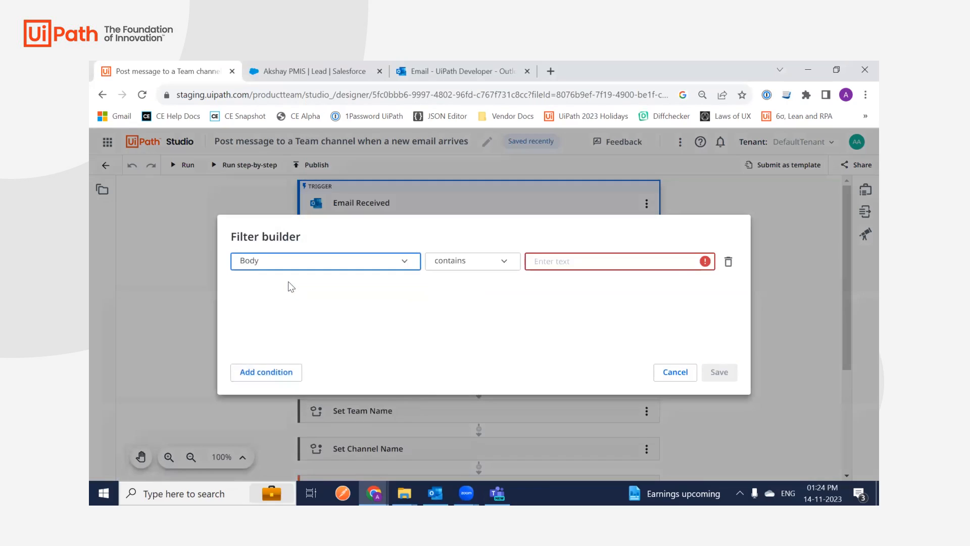
click(613, 262)
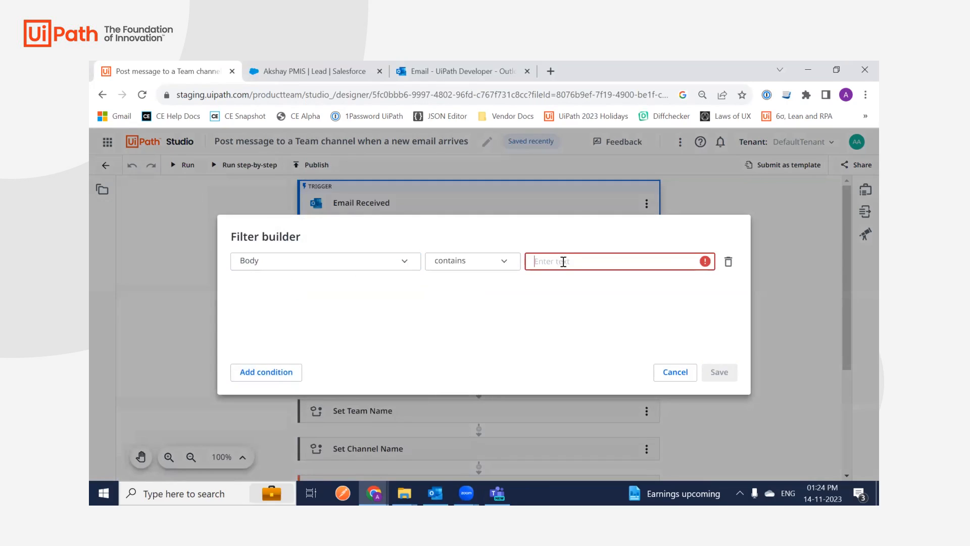
text(test)
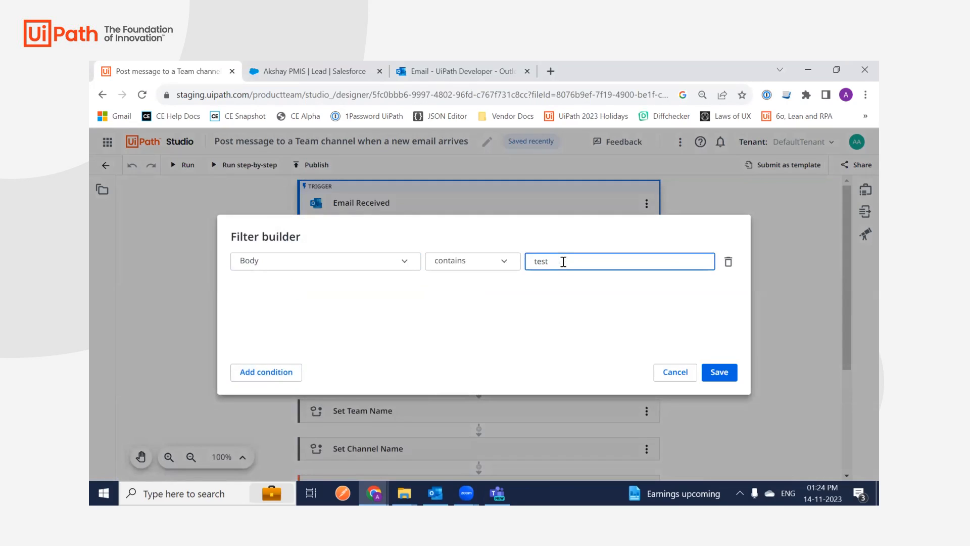
click(728, 261)
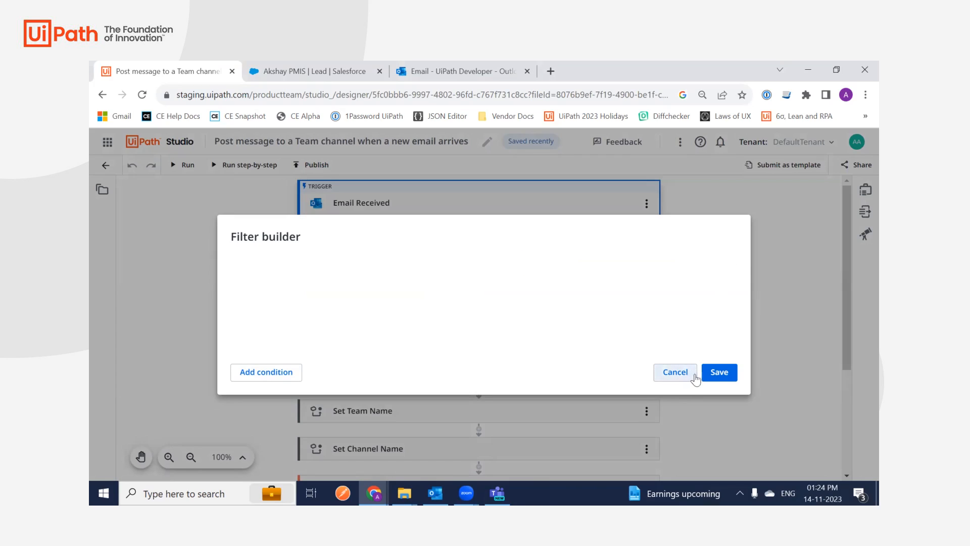
click(675, 372)
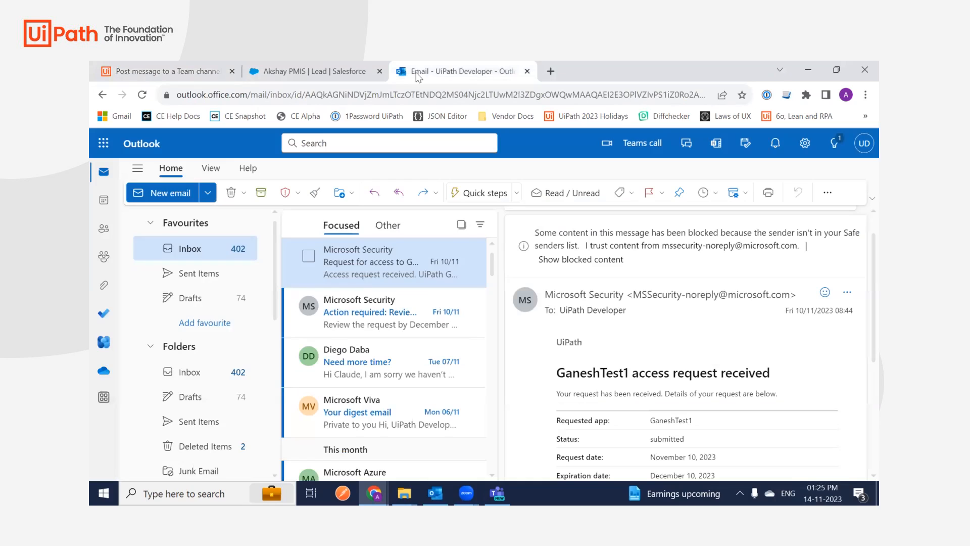
click(167, 71)
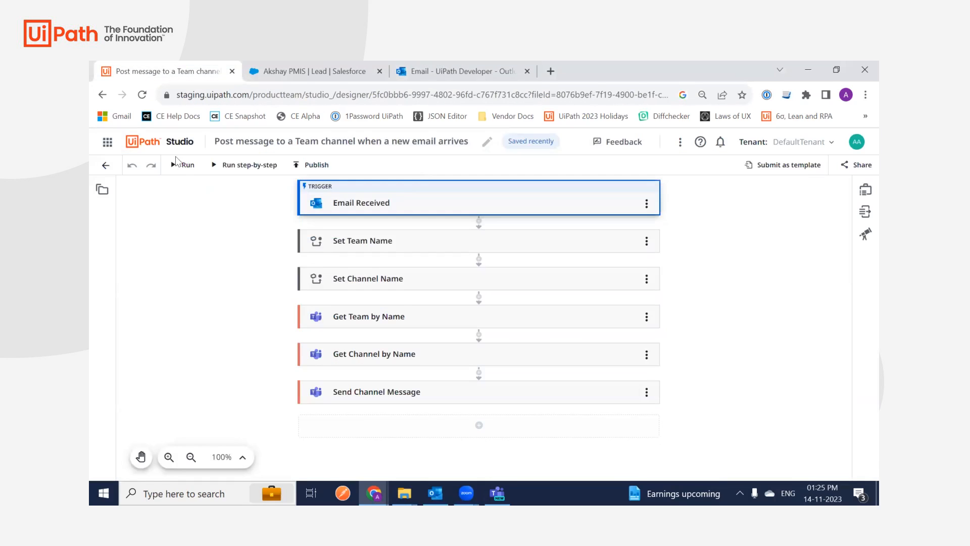
- Run the automation and select the Email Received trigger step
click(186, 164)
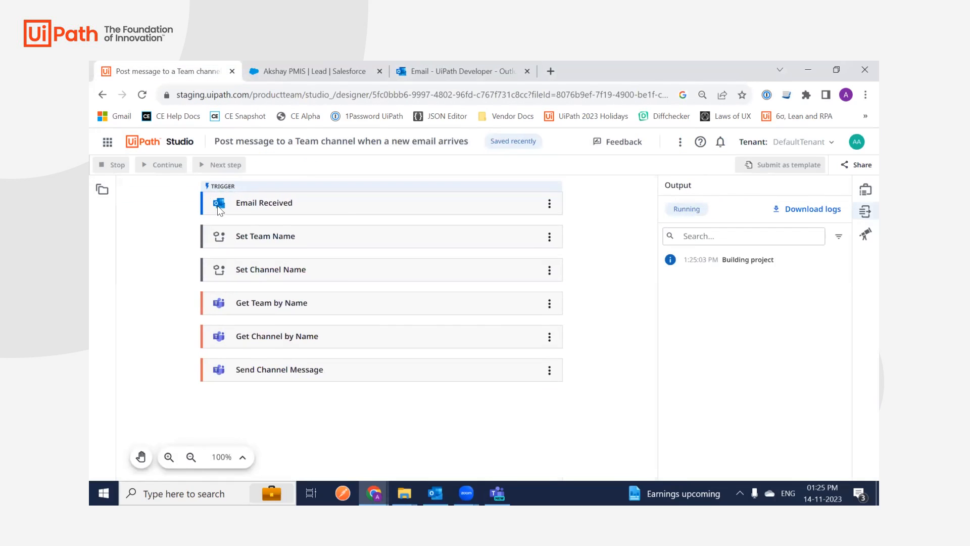
click(264, 203)
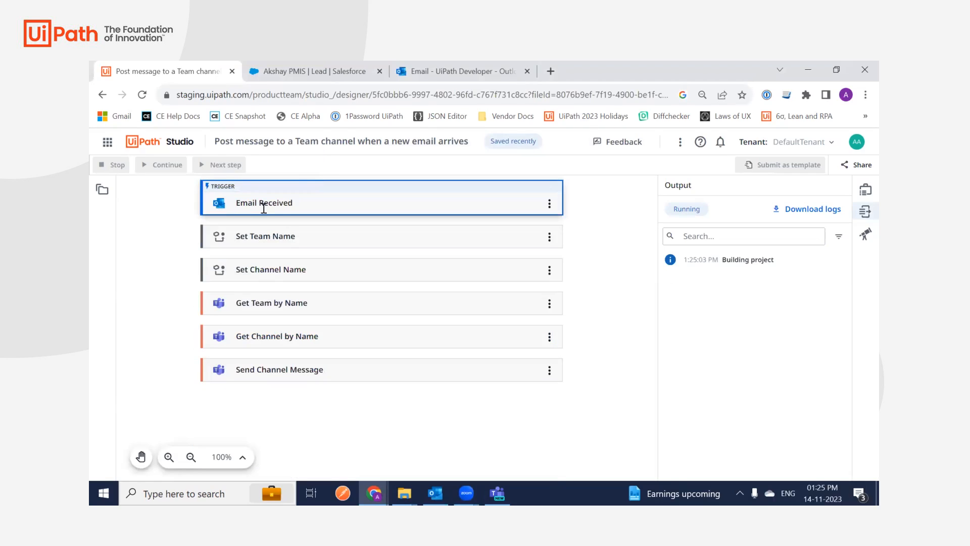
click(264, 203)
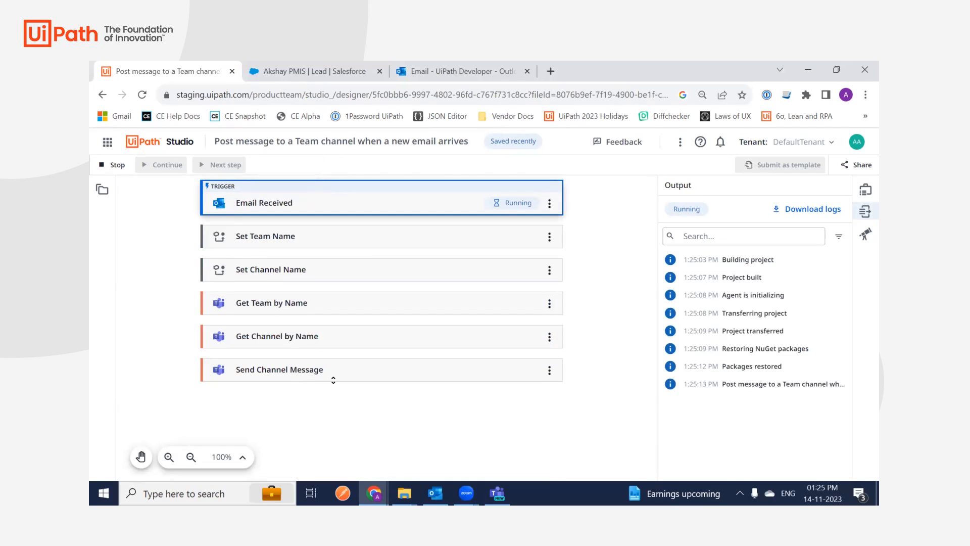
mouse_move(520, 190)
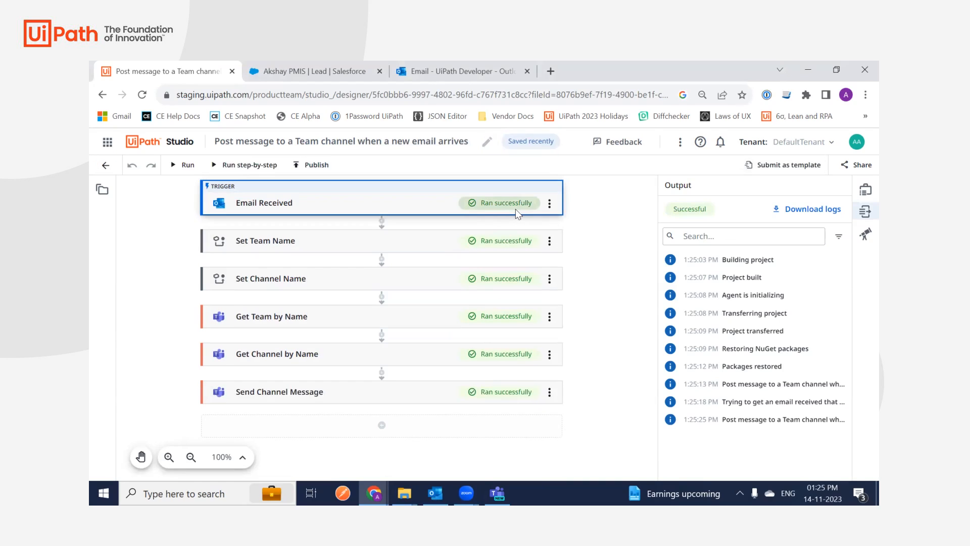
mouse_move(516, 211)
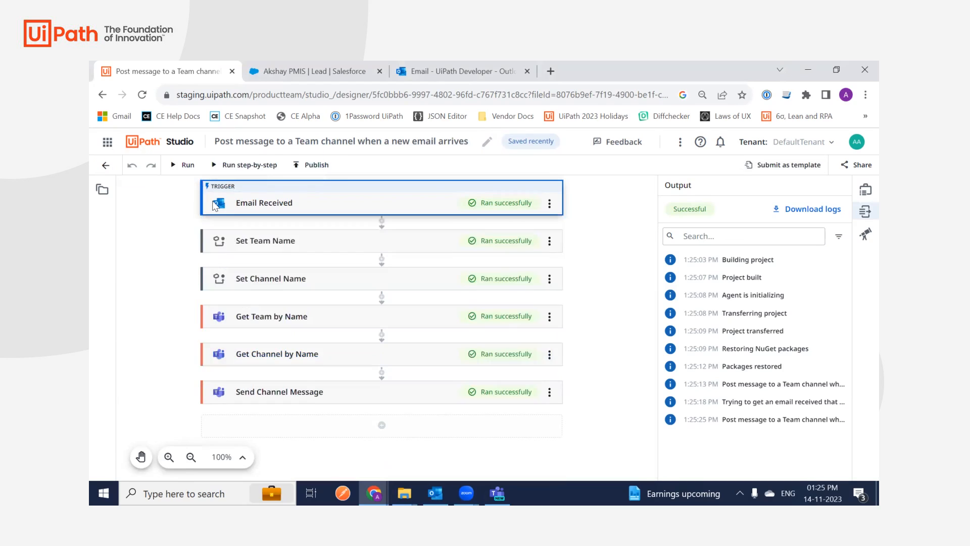
- Review Get Channel by Name, targeting the DAPAks channel of the Avengers team
click(279, 391)
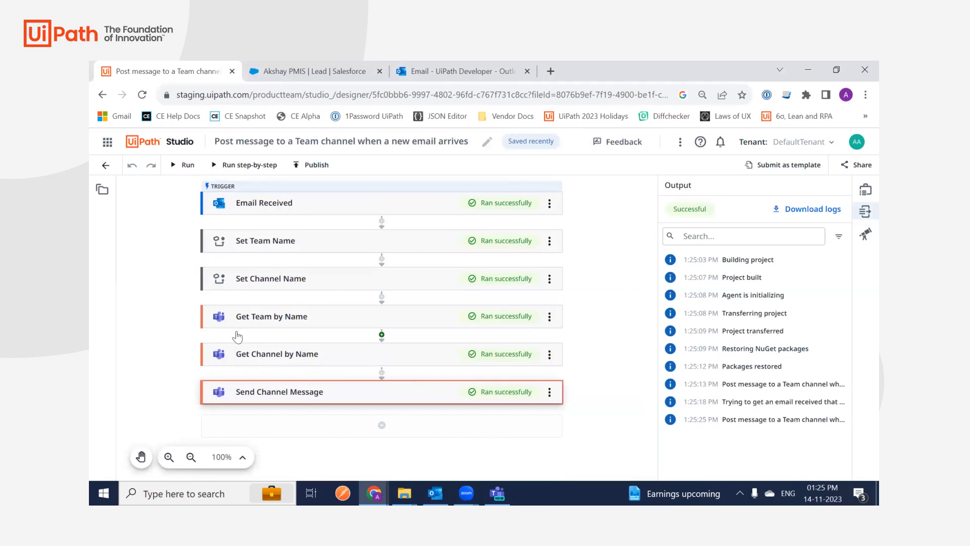
click(277, 354)
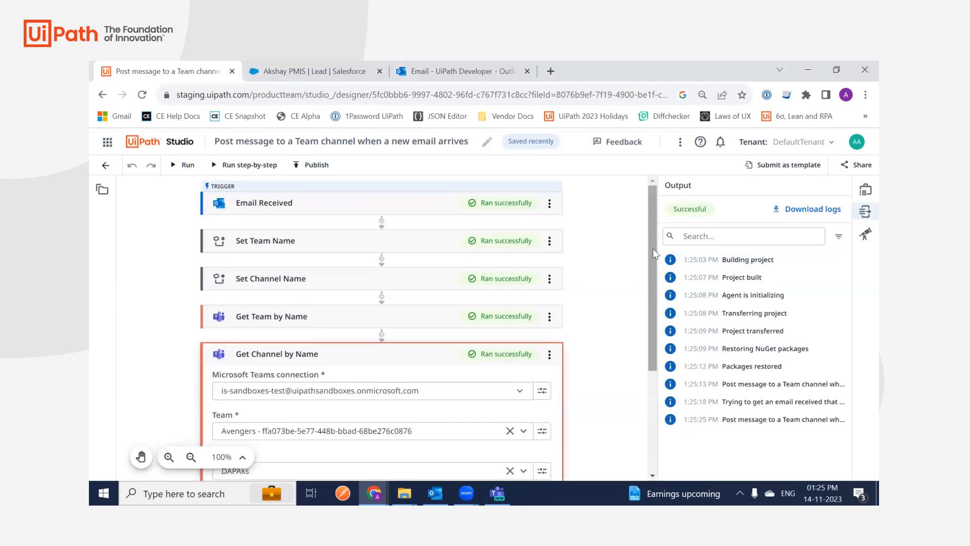
scroll(down, 3)
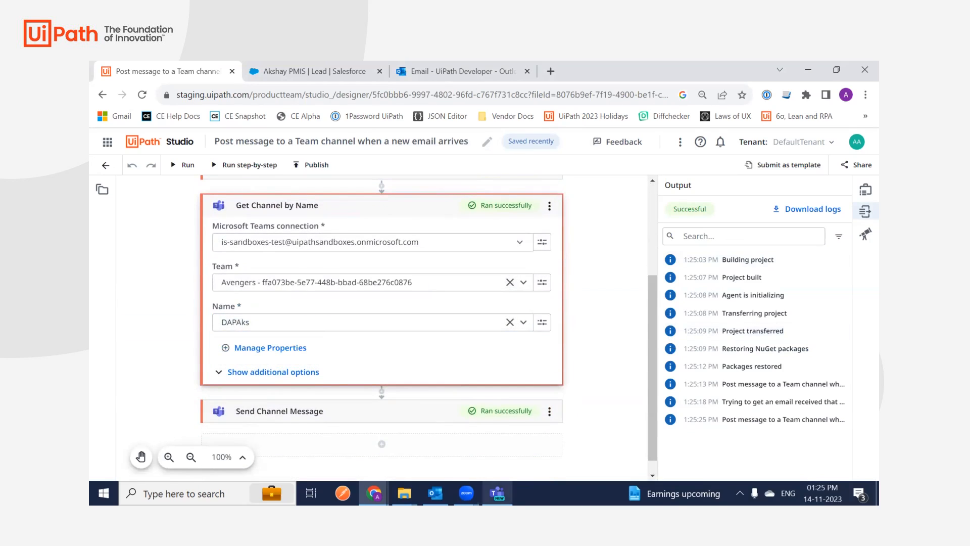
click(498, 494)
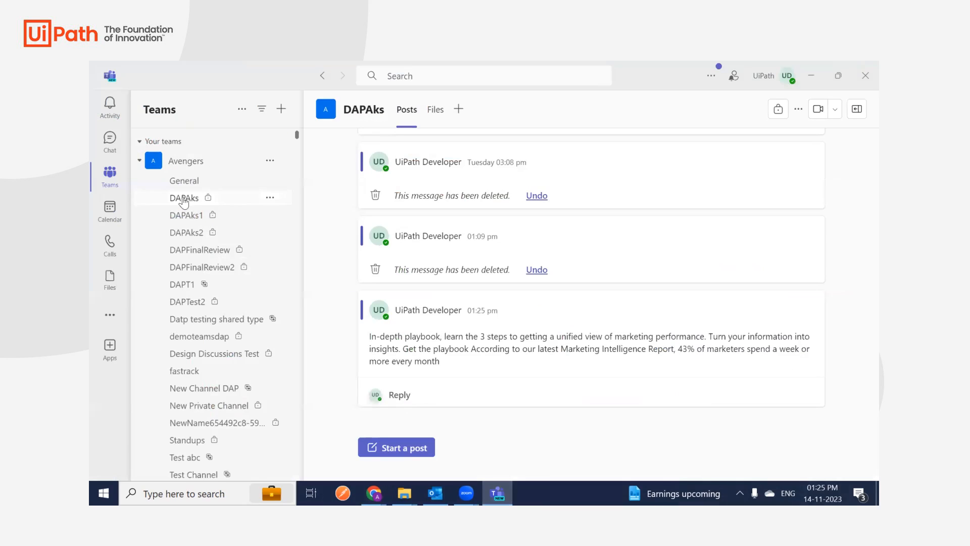
mouse_move(588, 335)
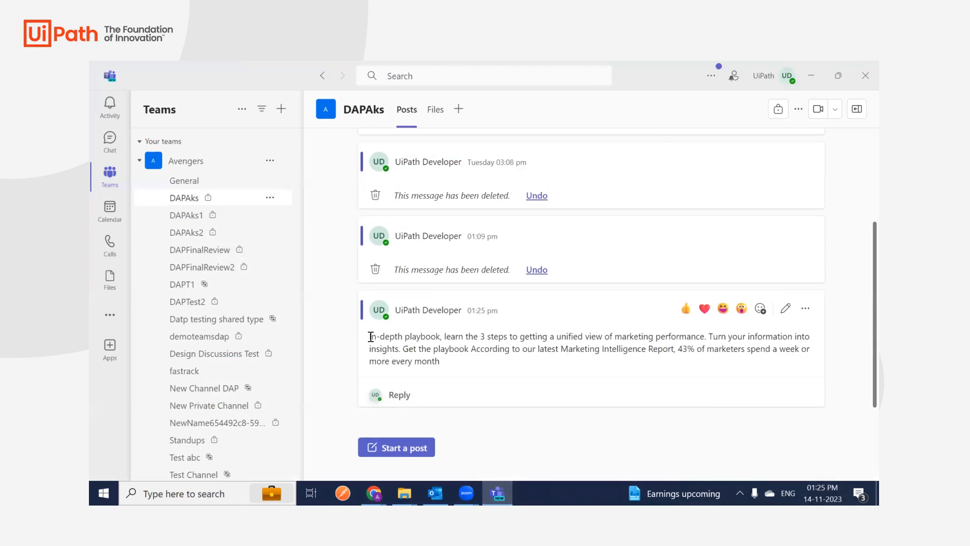
- Highlight the 01:25 pm marketing playbook post in the DAPAks channel
drag(369, 336, 439, 361)
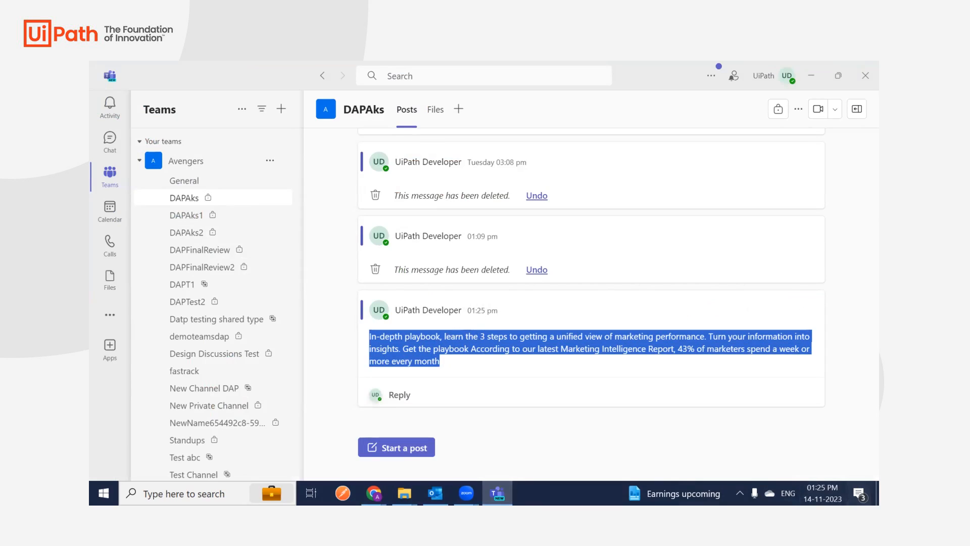
mouse_move(437, 335)
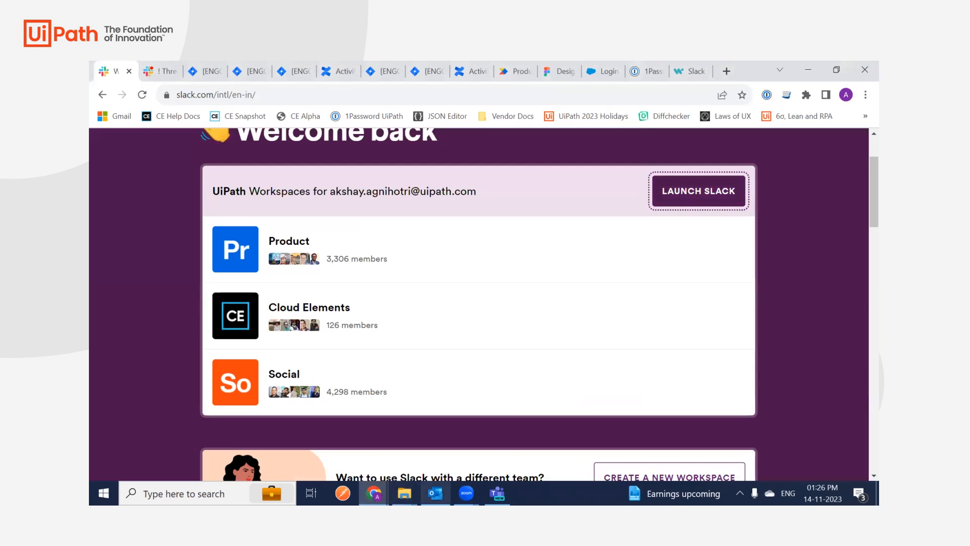
- Open the Salesforce Marketing Cloud email from Outlook's Other inbox and scroll through its body
click(453, 71)
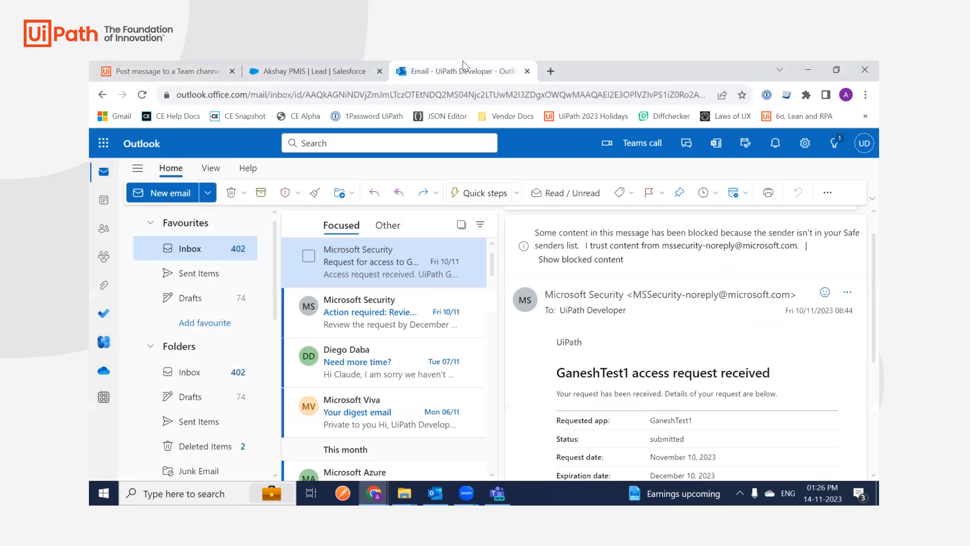
mouse_move(391, 225)
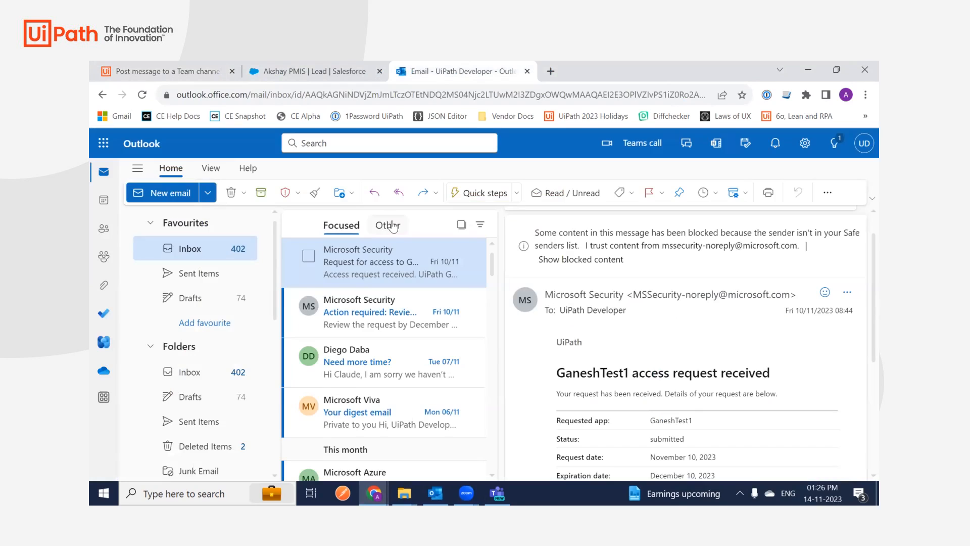
click(387, 225)
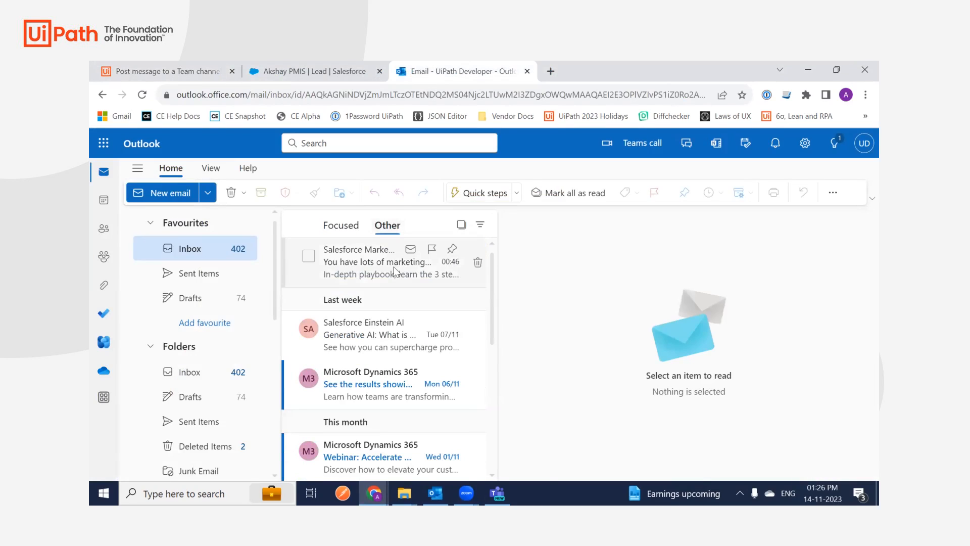
click(384, 261)
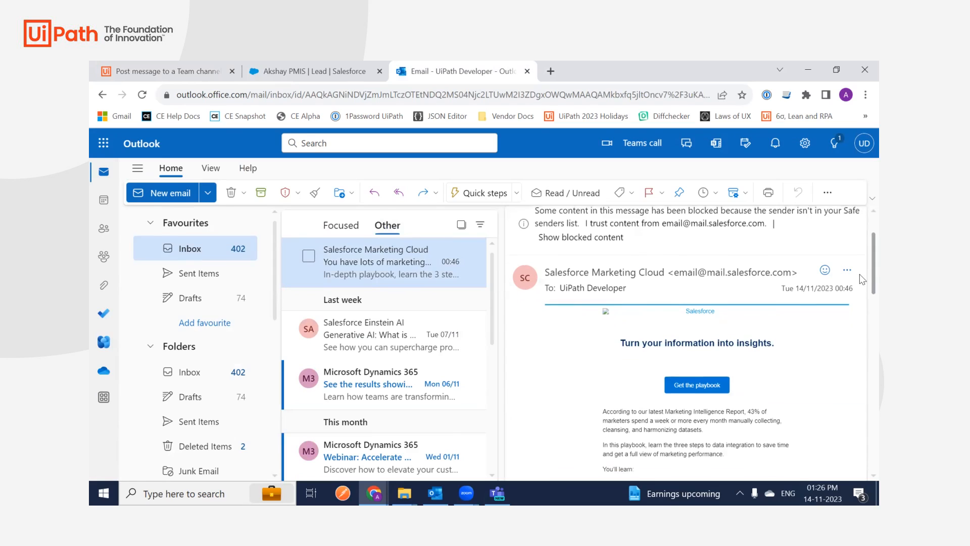
scroll(down, 3)
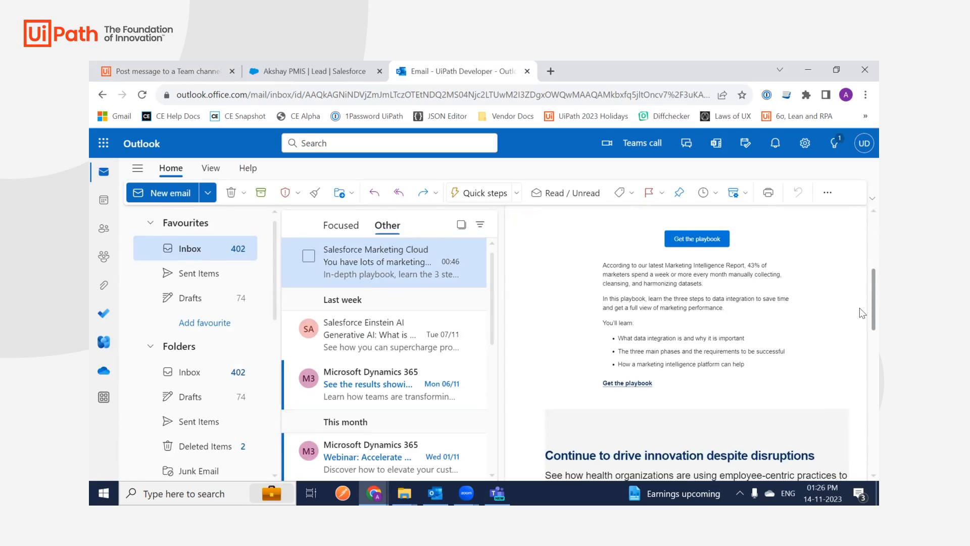
scroll(down, 3)
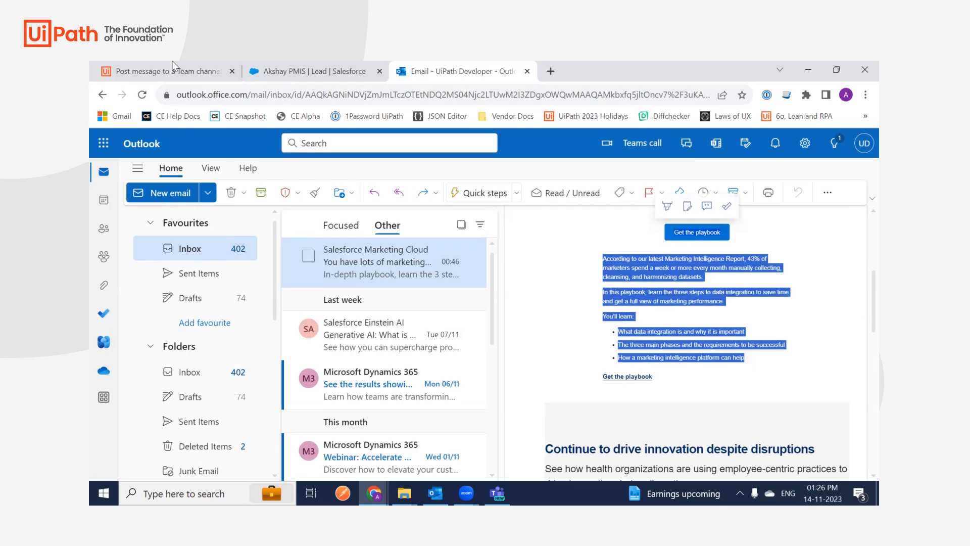
click(161, 70)
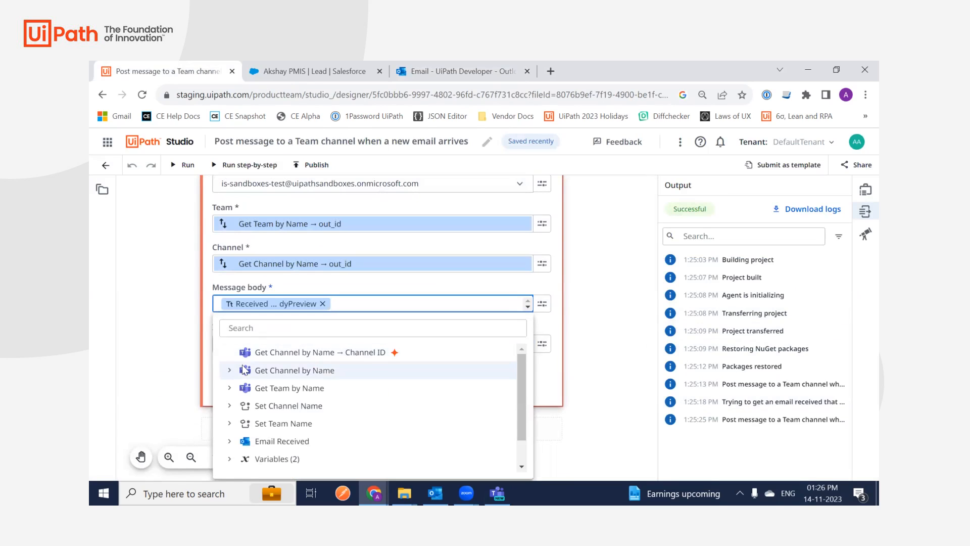
- Add Email Received > Received email > Body to the Send Channel Message body
click(230, 441)
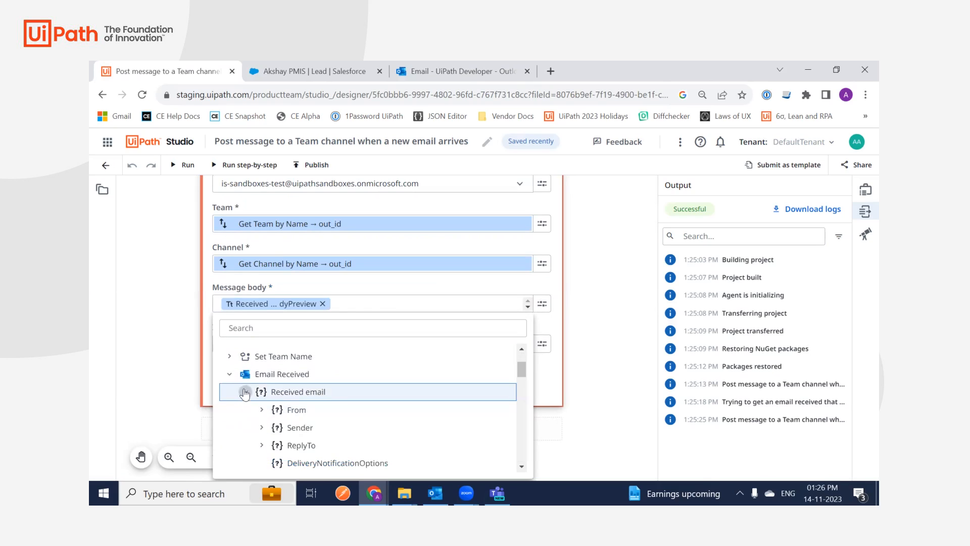
scroll(down, 3)
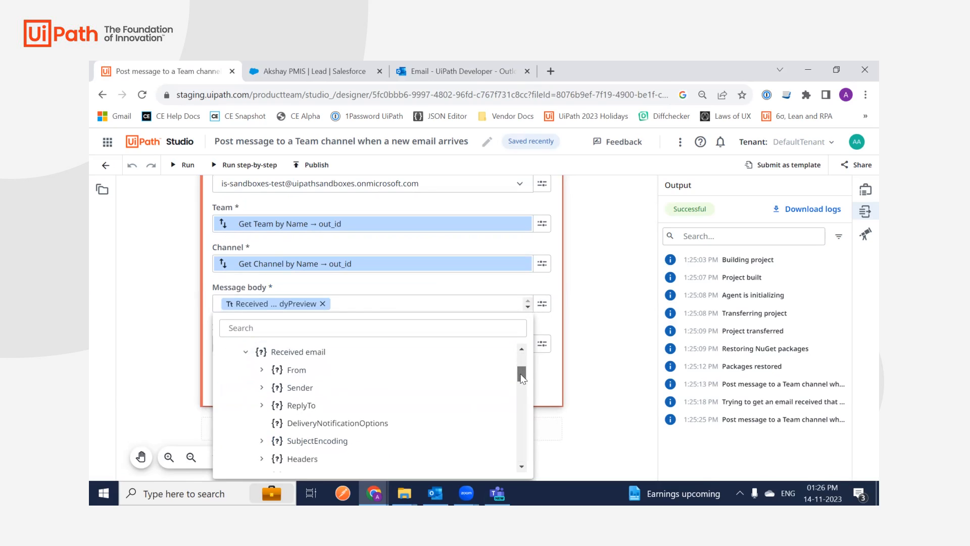
scroll(down, 3)
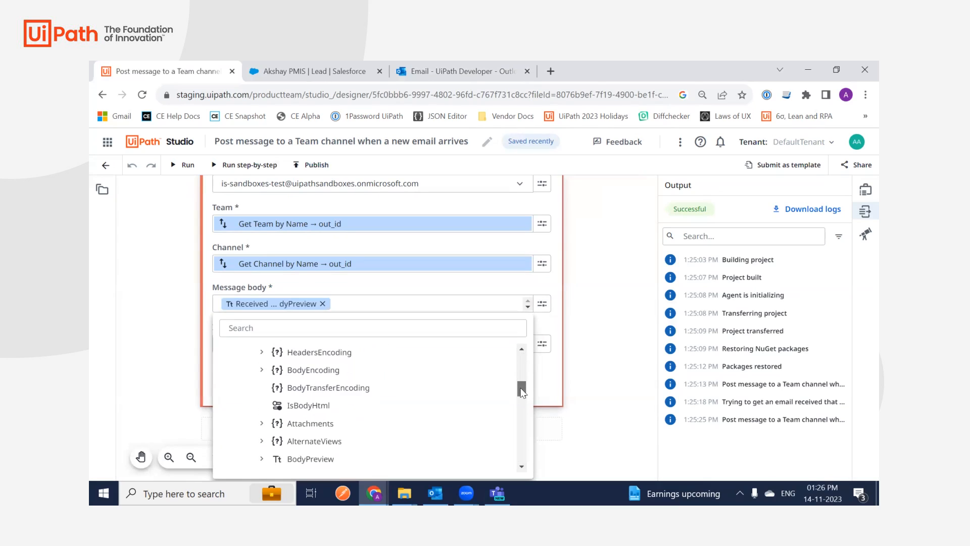
scroll(down, 3)
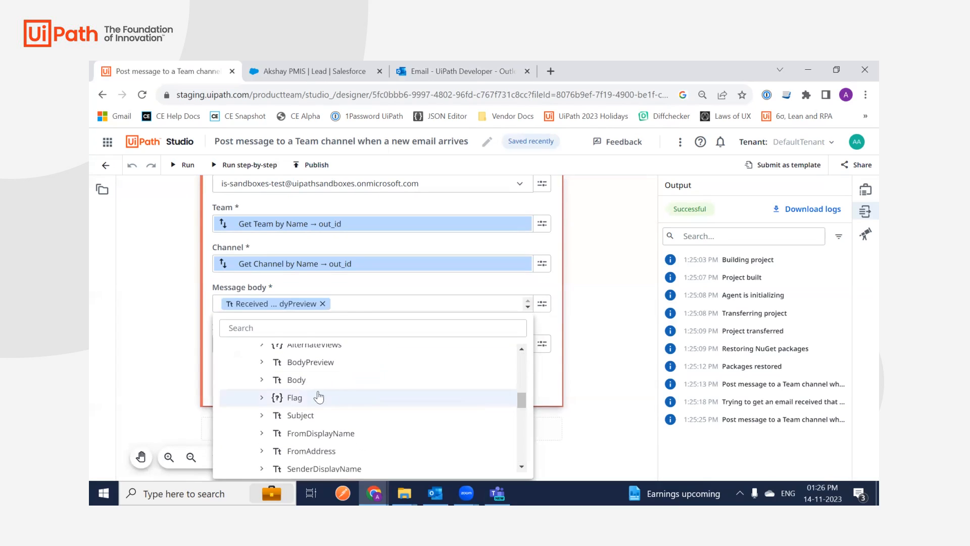
click(262, 379)
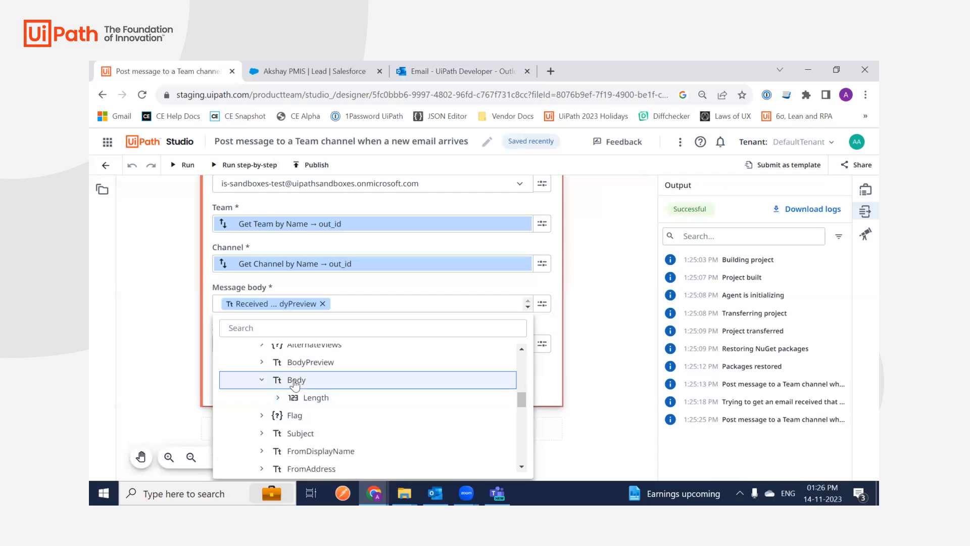
click(297, 380)
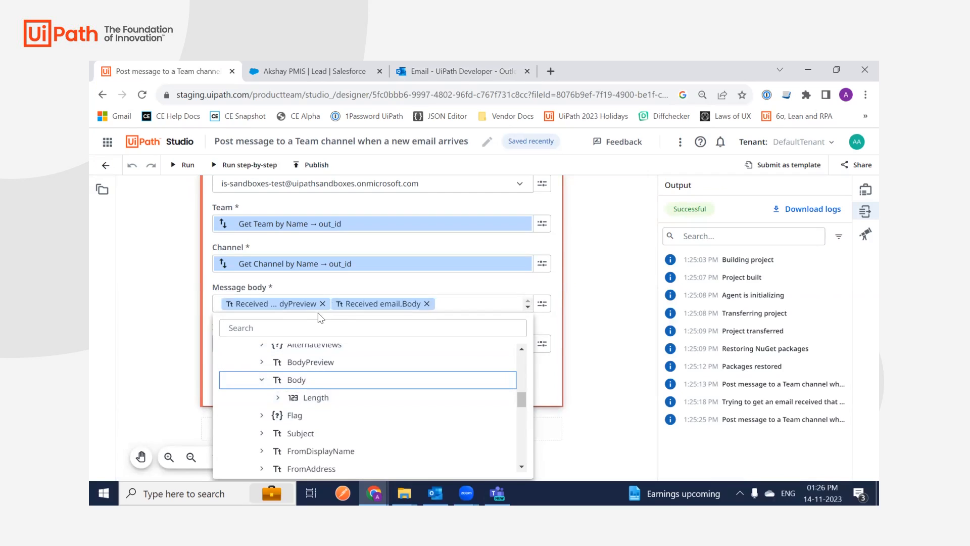
click(323, 303)
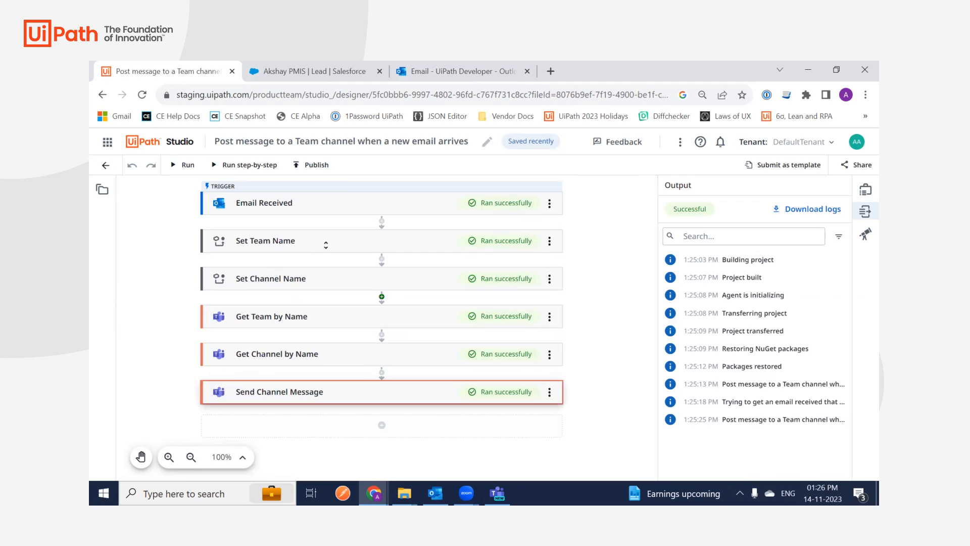
mouse_move(381, 334)
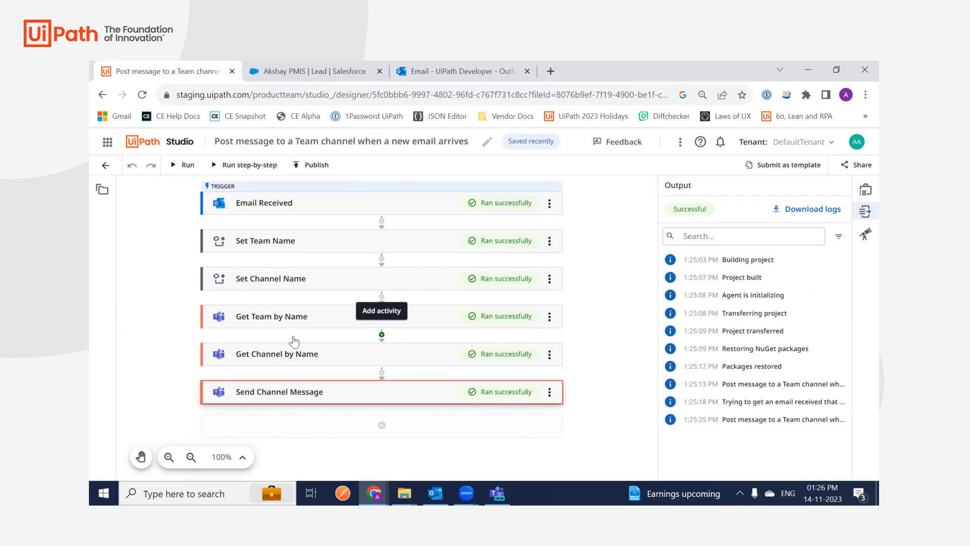
mouse_move(643, 161)
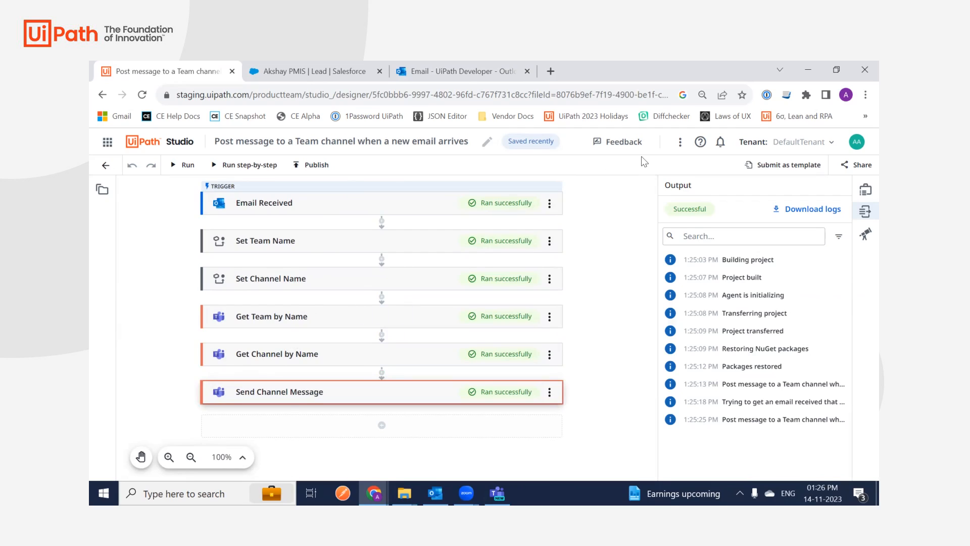